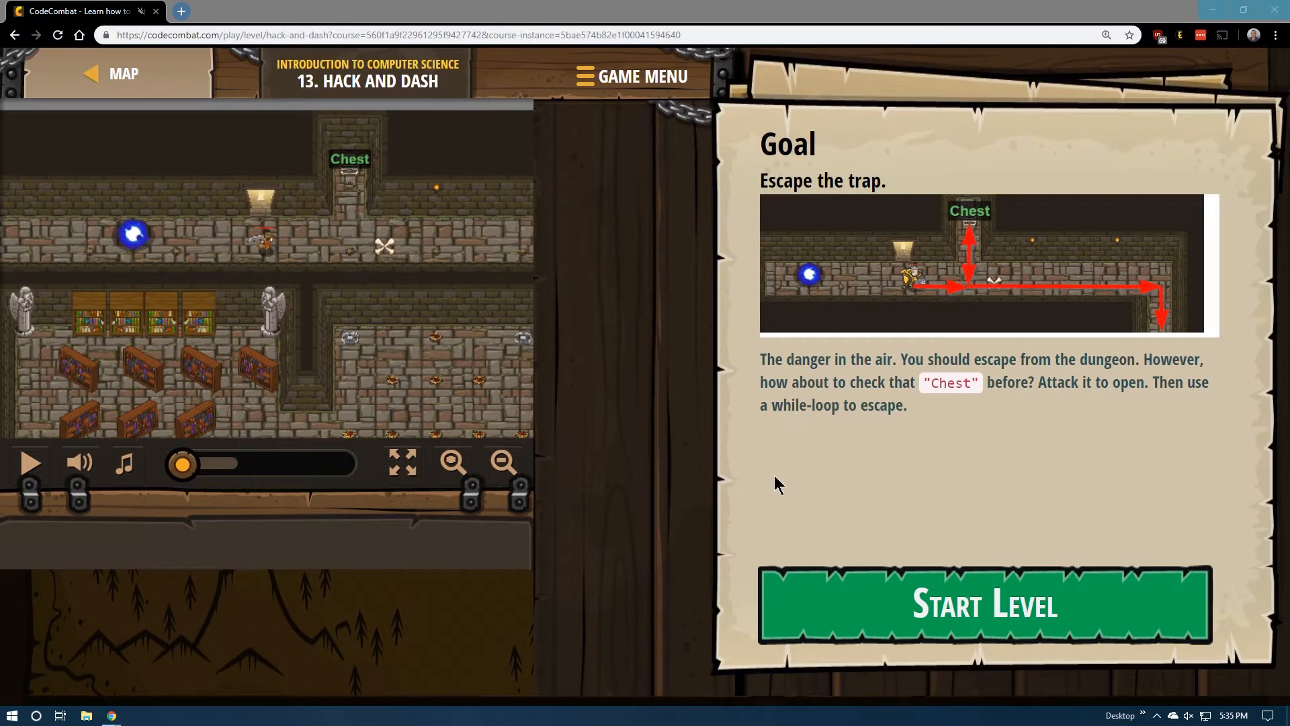
mouse_move(778, 459)
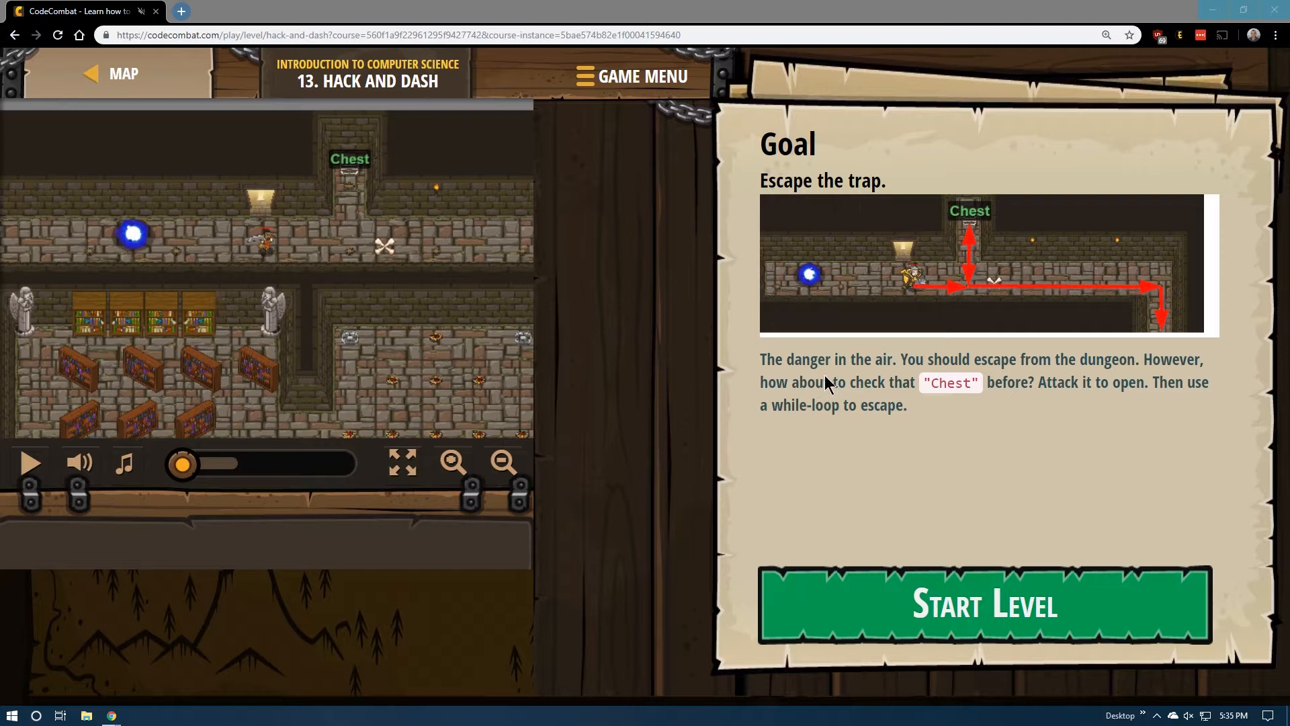
mouse_move(954, 377)
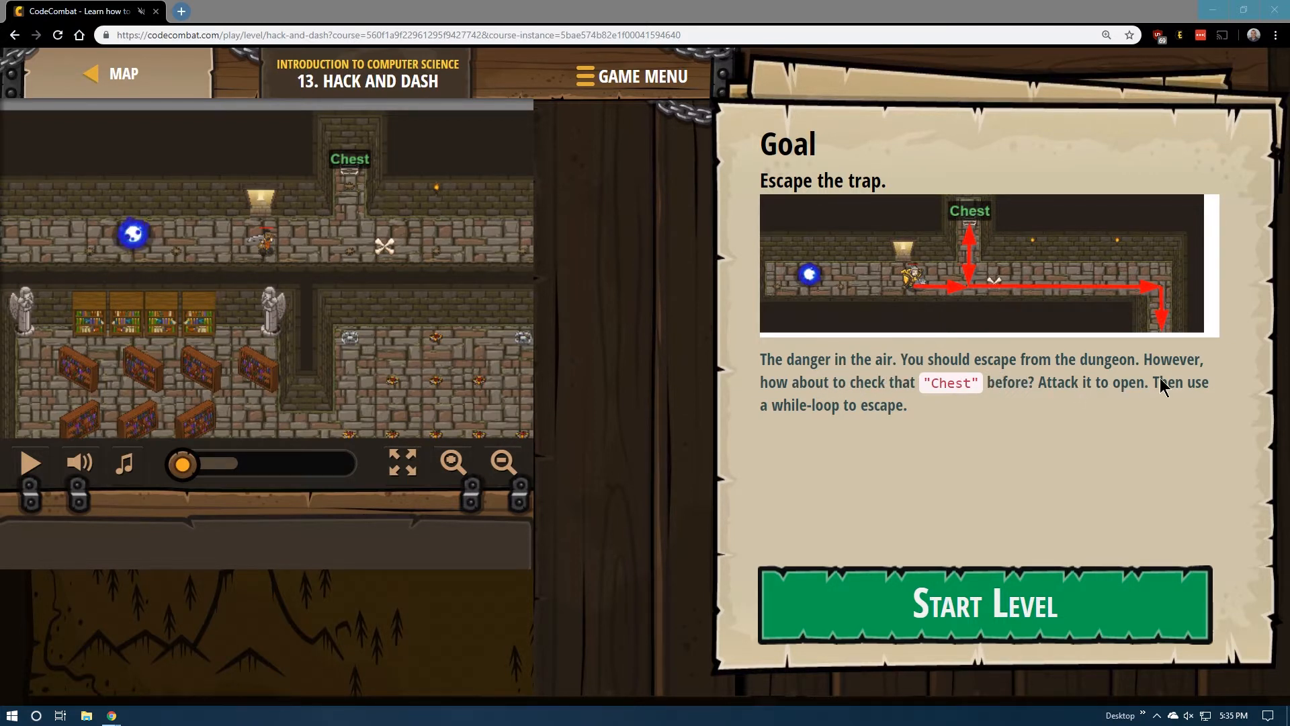
mouse_move(919, 412)
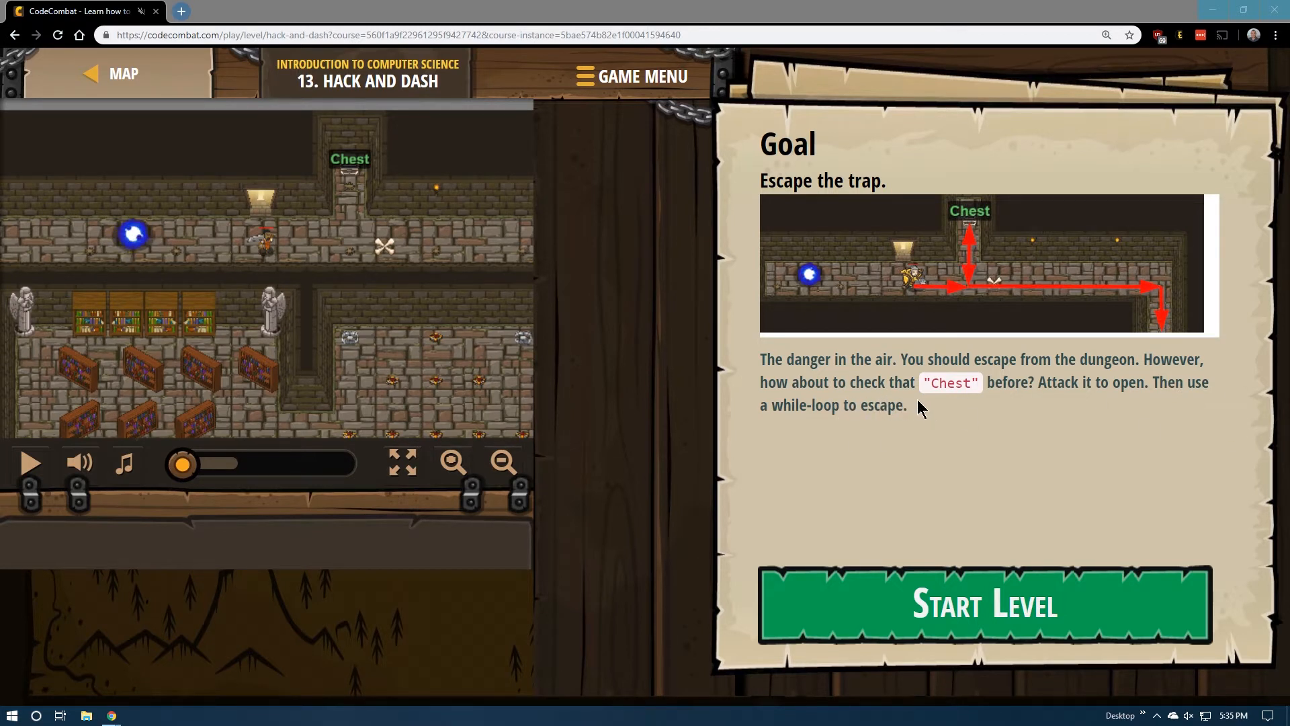
mouse_move(1135, 403)
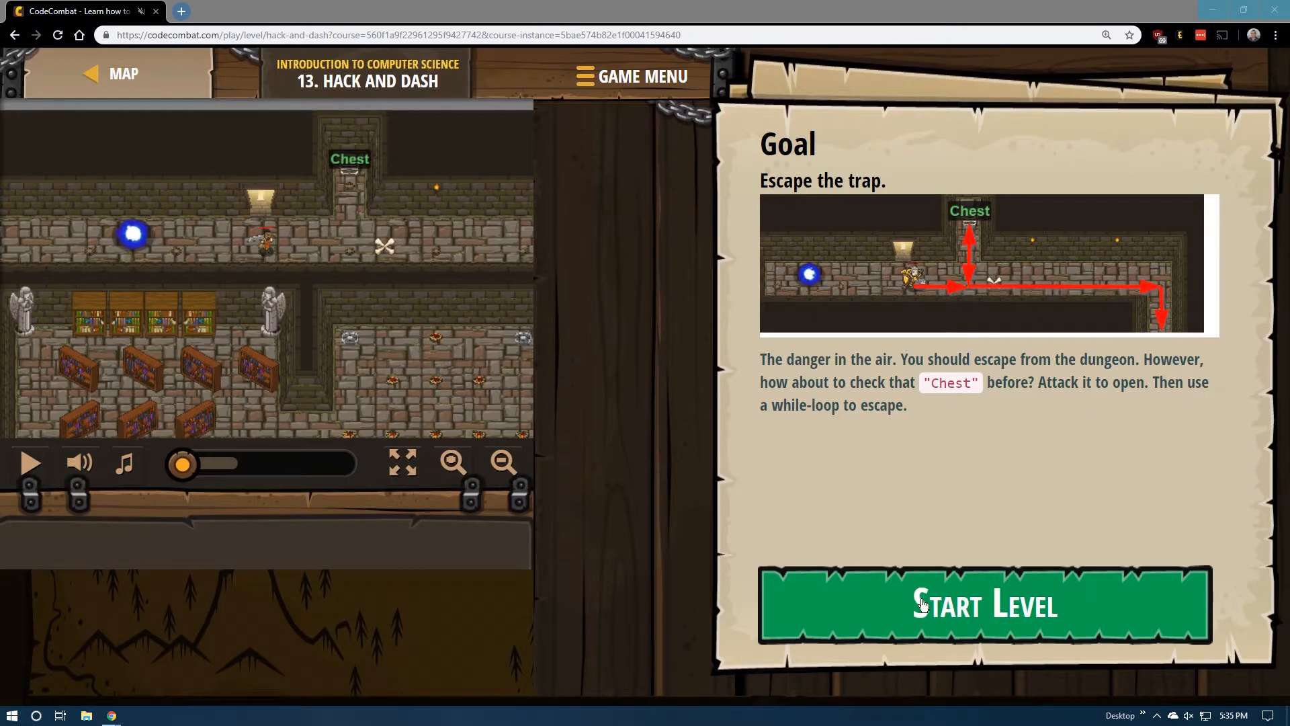
Step: Start the level and add hero.moveUp(), hero.attack("Chest") and hero.moveDown() before the loop
left_click(983, 606)
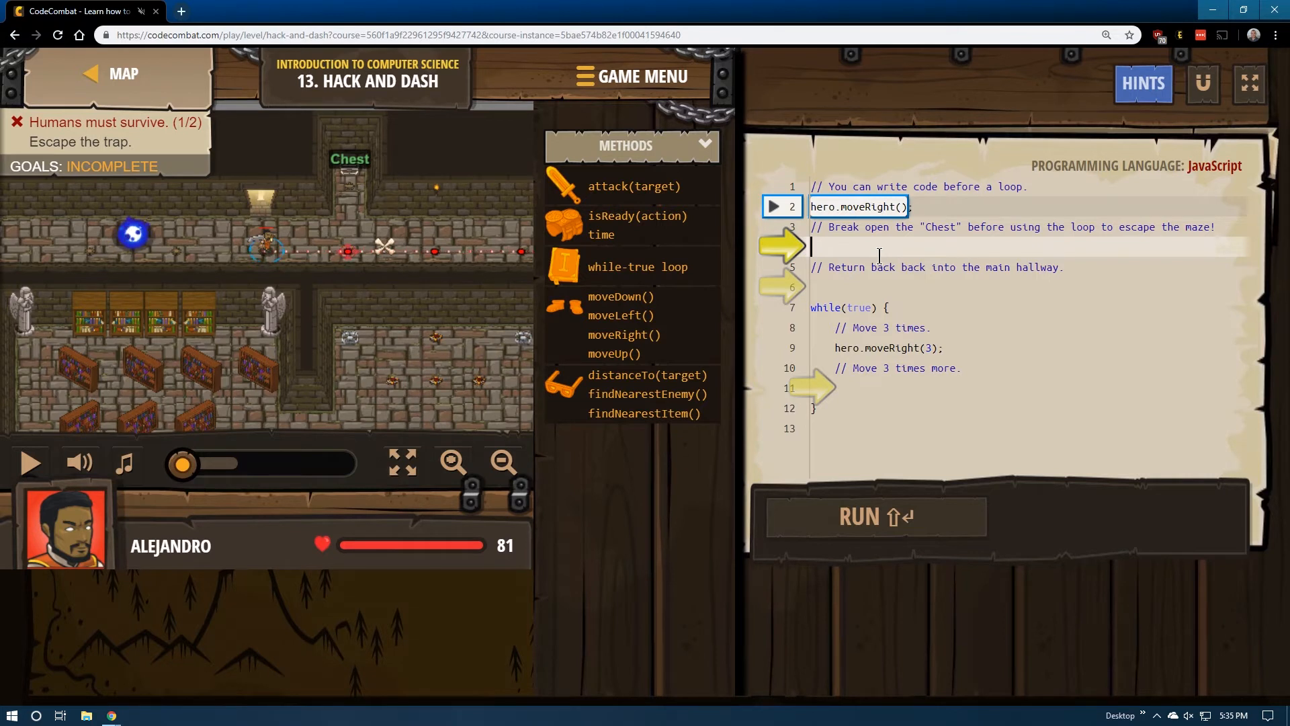
type("up")
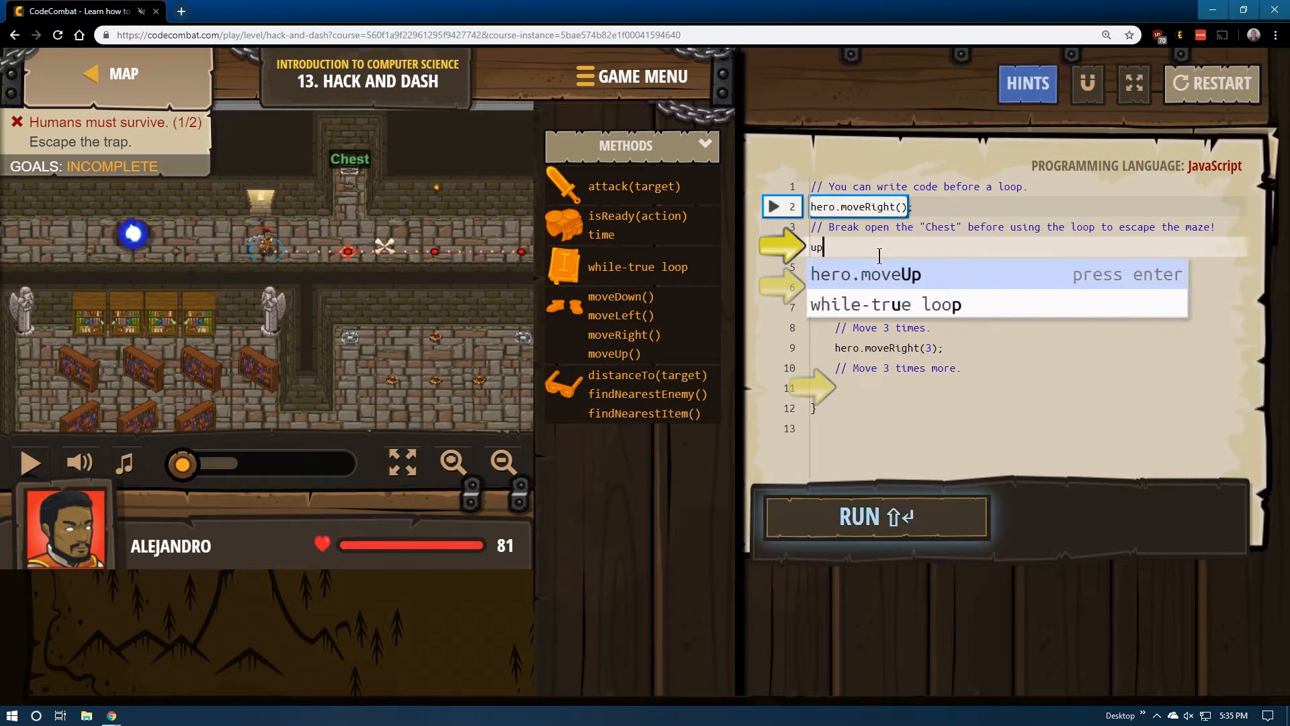
key("Enter")
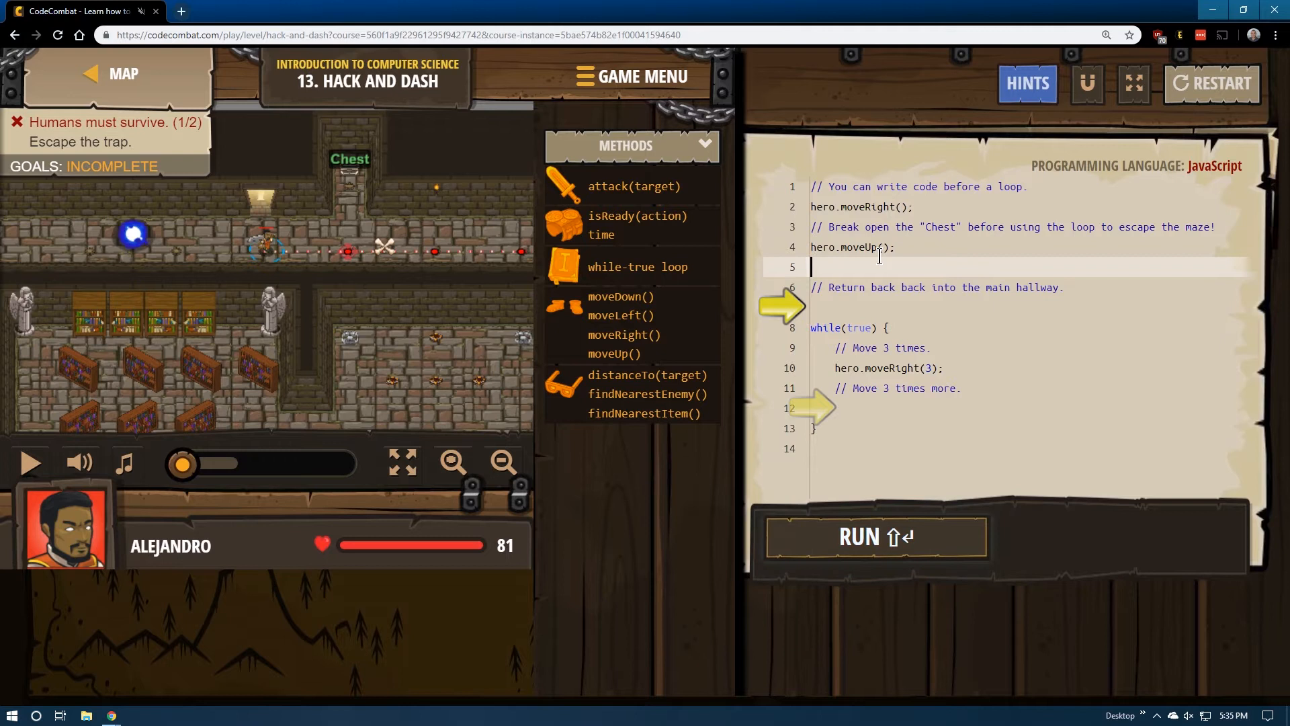
type("att")
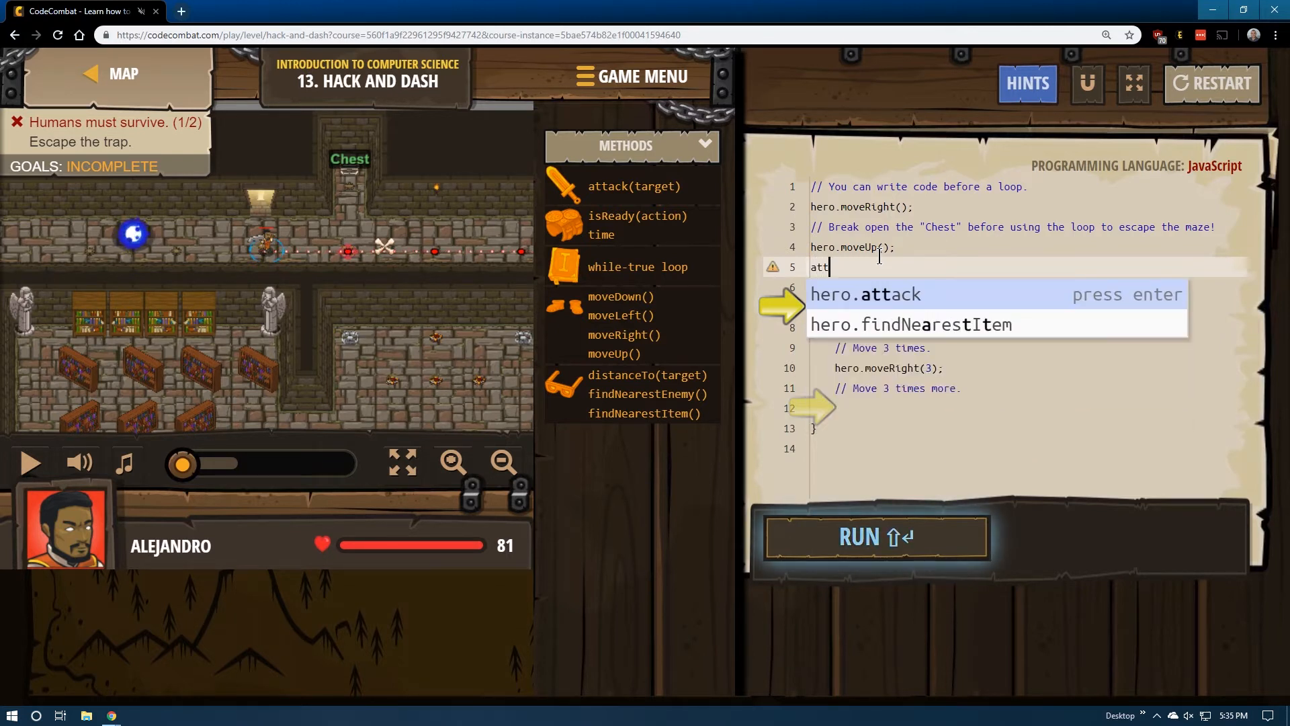
key("enter")
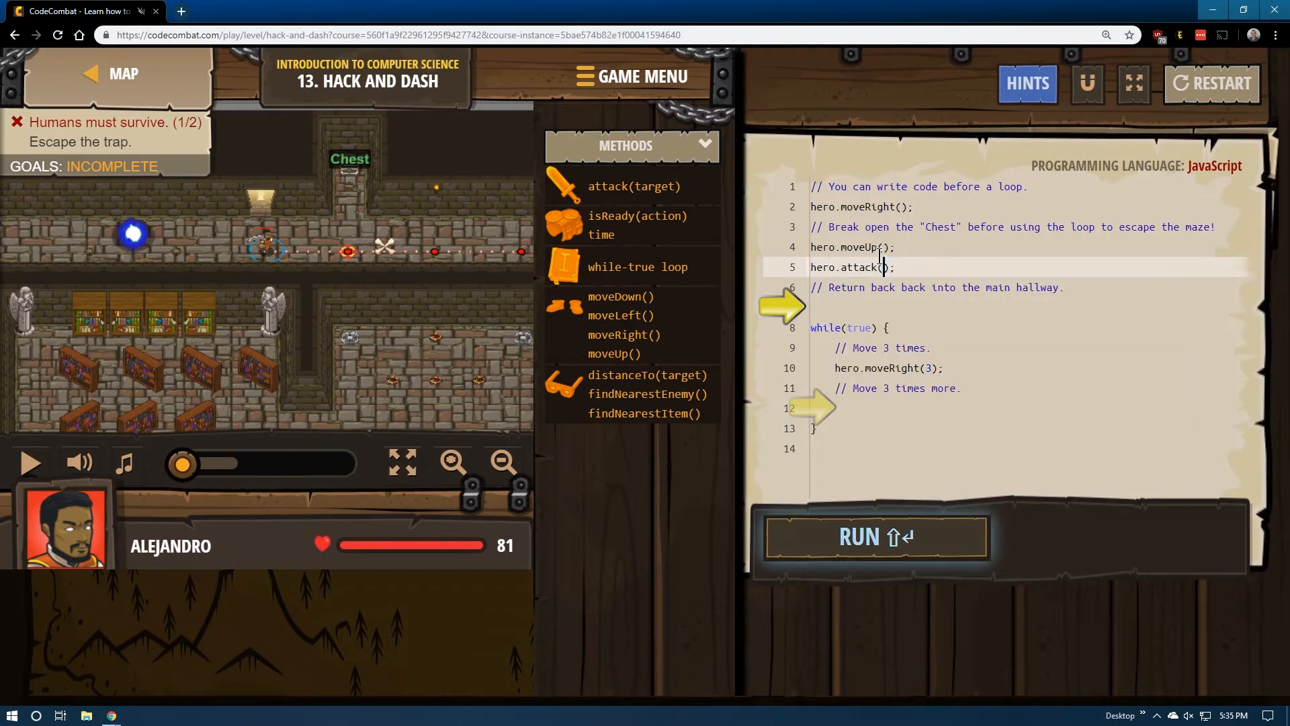
type("\"Chest\"")
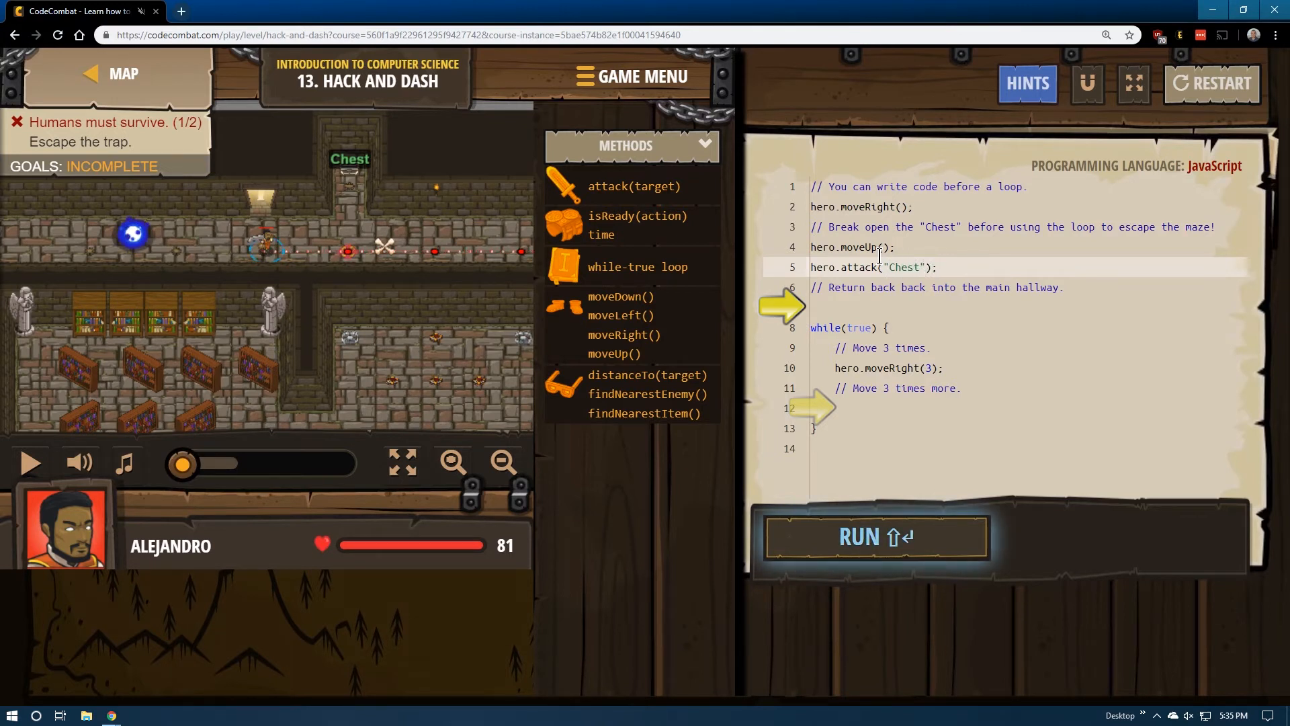
type("hero.moveDown();")
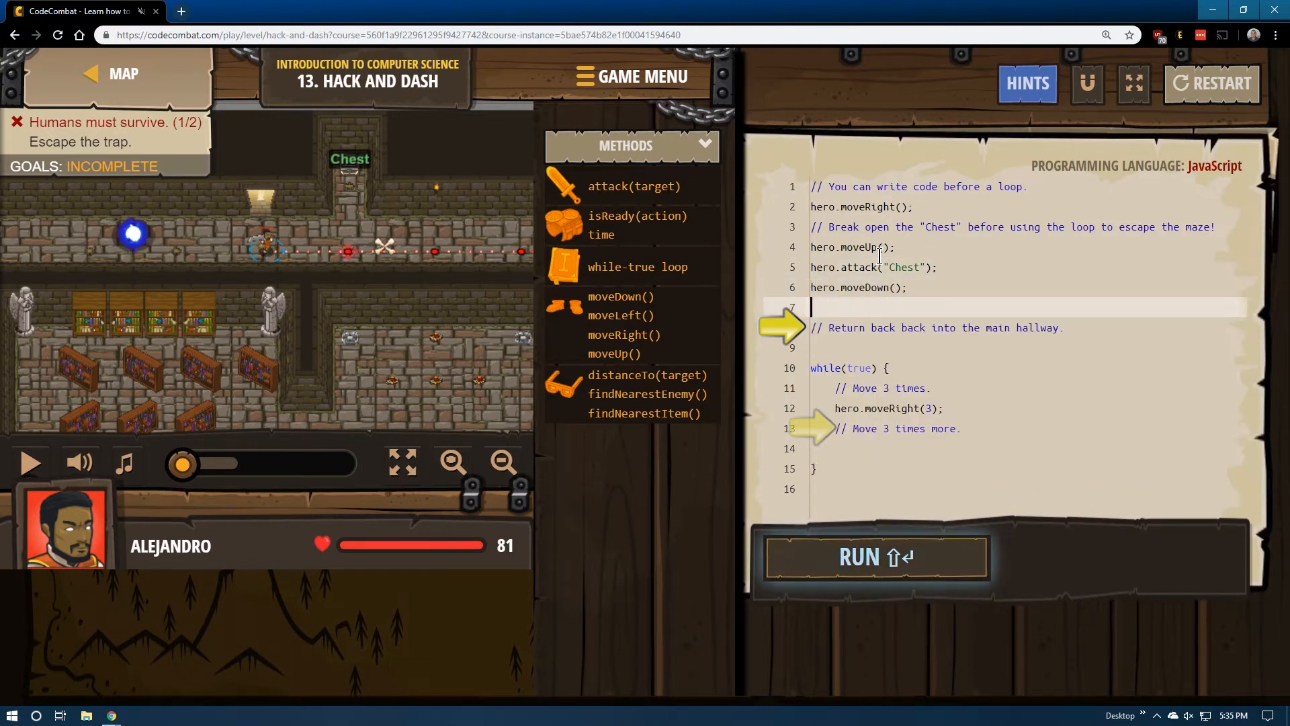
Step: Run the code and watch the hero break the chest, then die in the trap
left_click(875, 556)
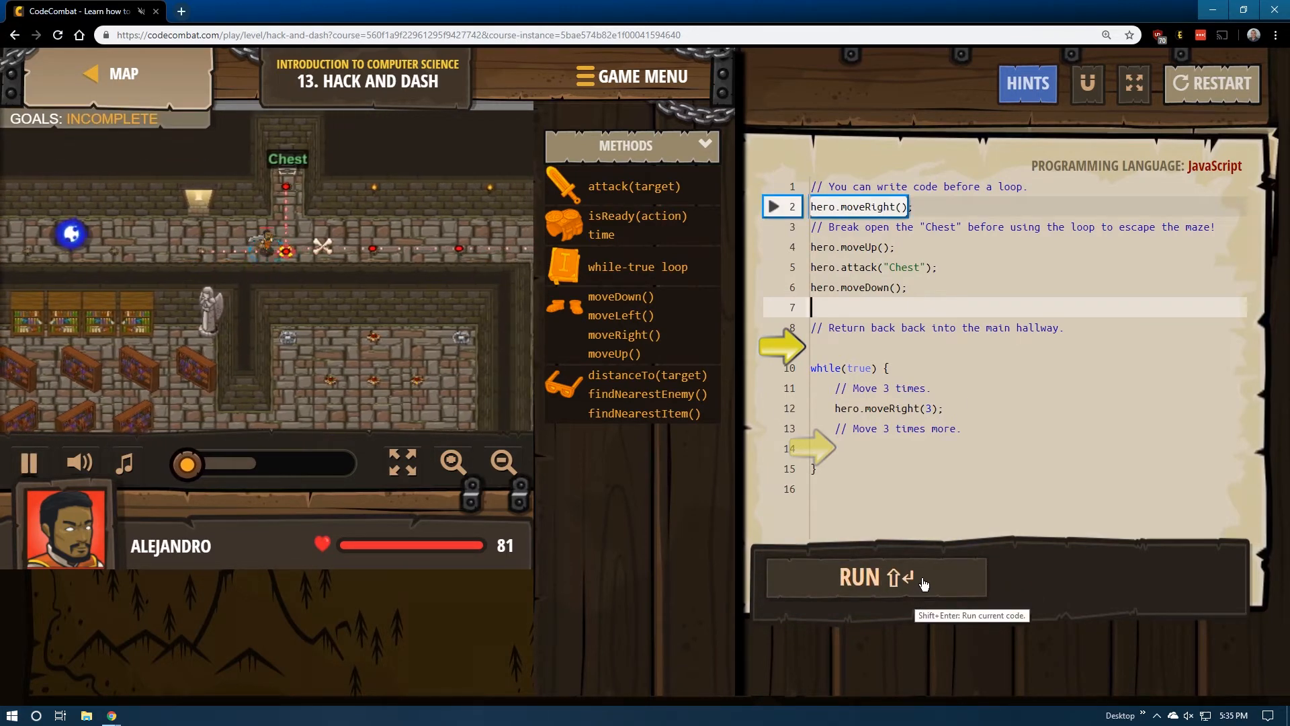
left_click(875, 576)
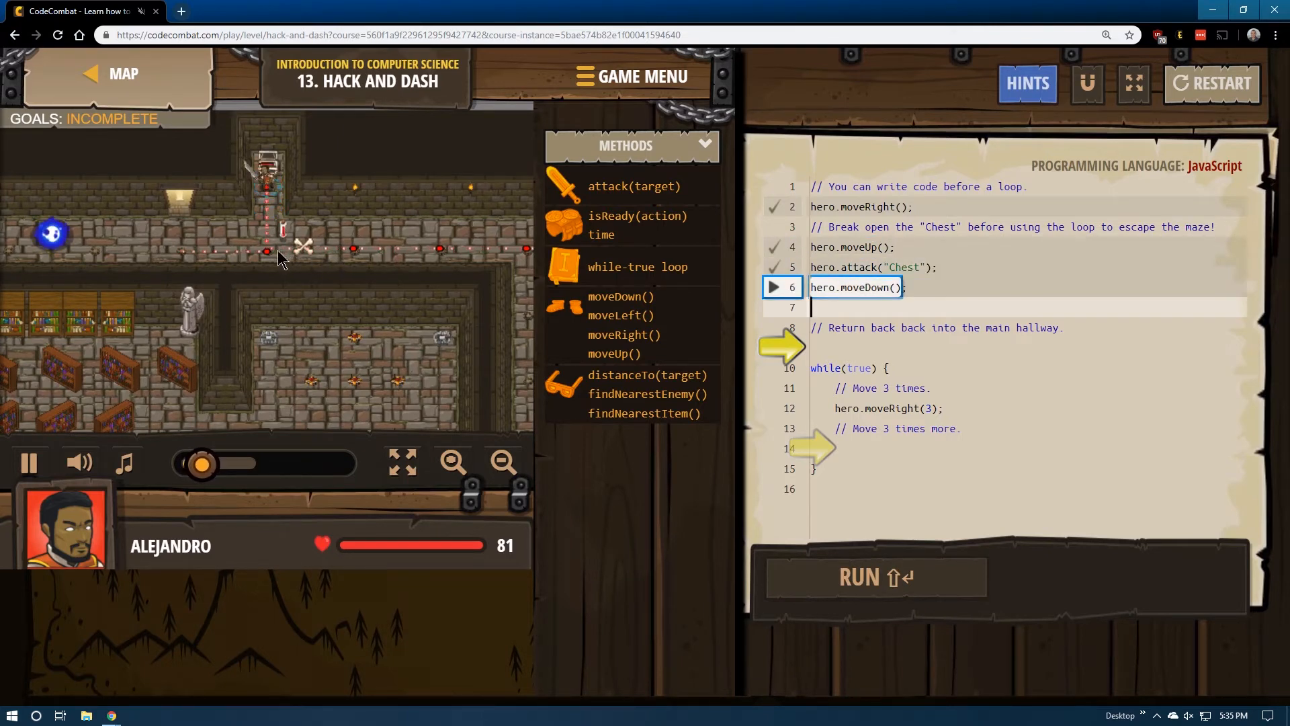
left_click(875, 576)
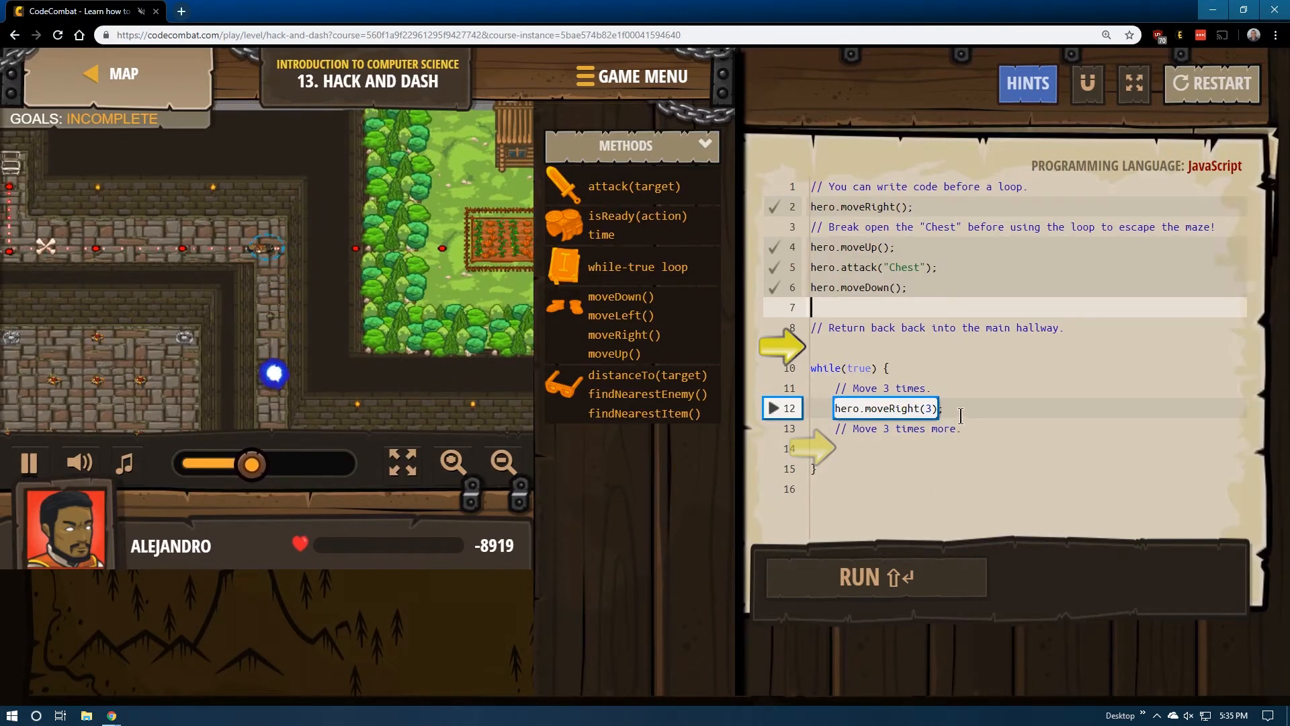
left_click(875, 576)
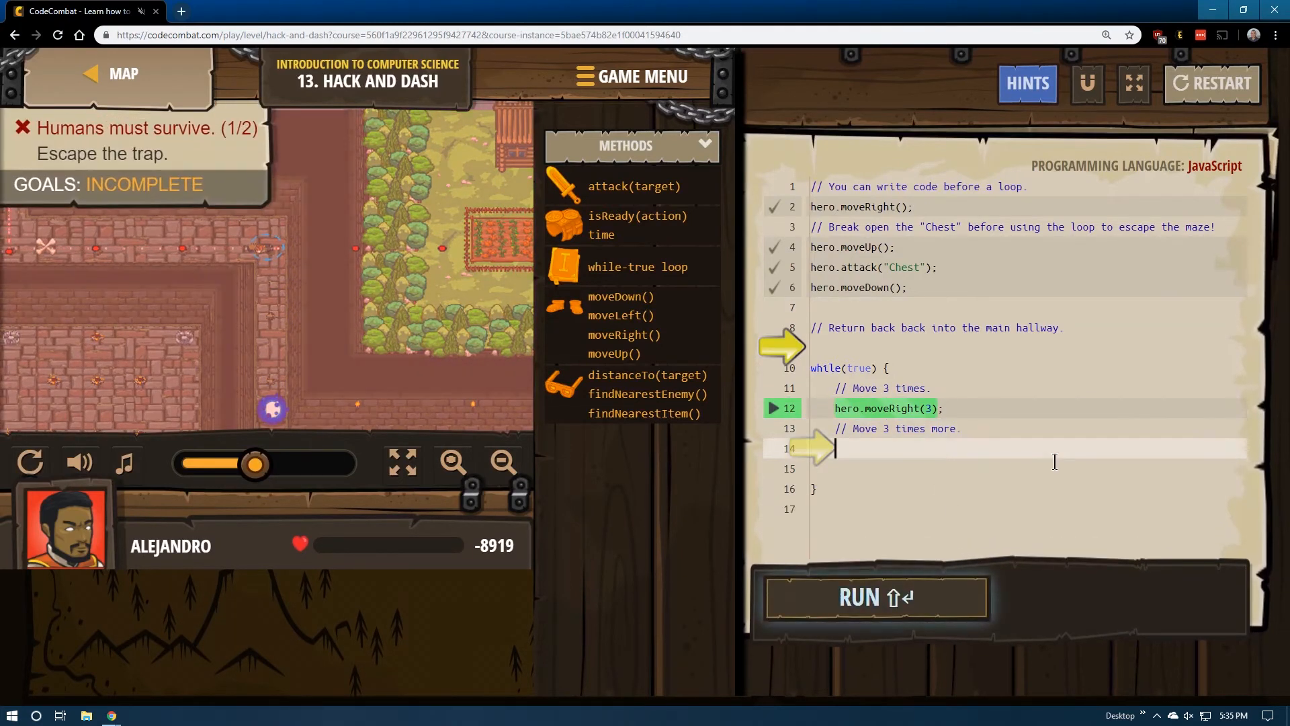
Step: Add hero.moveDown(3) inside the while loop and rerun the code
type("down")
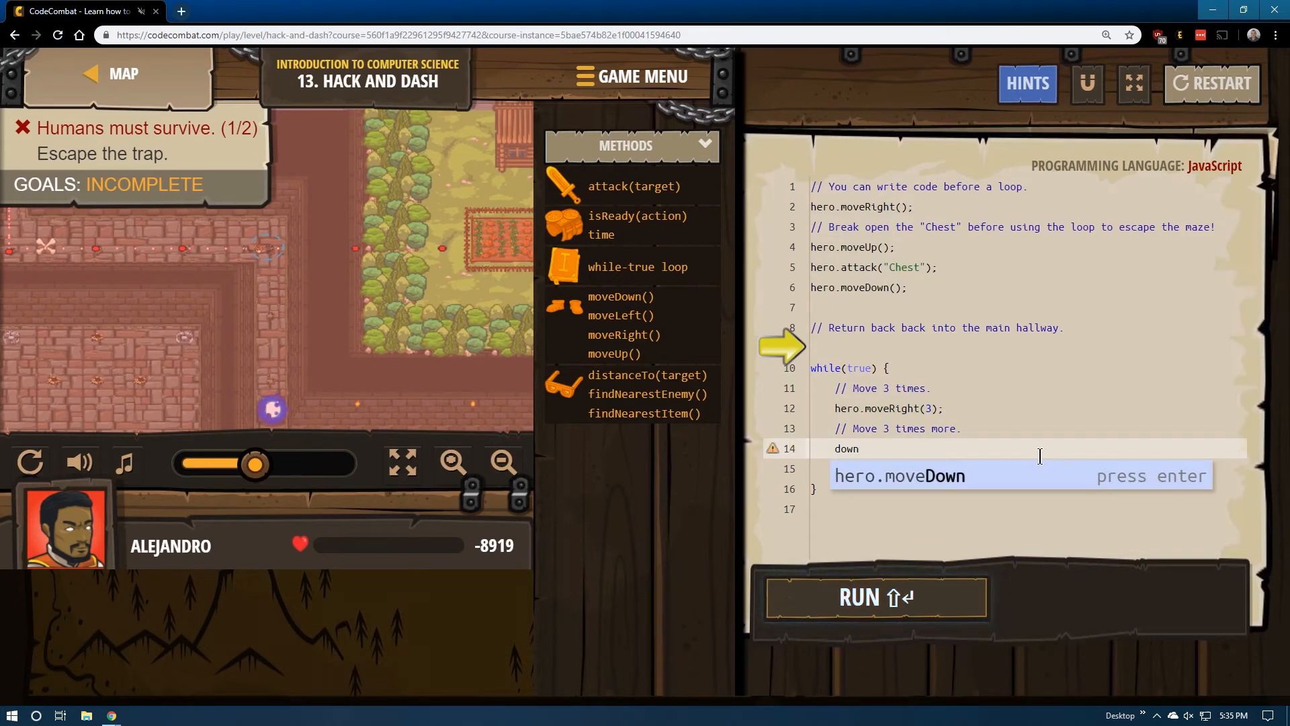
key("Enter")
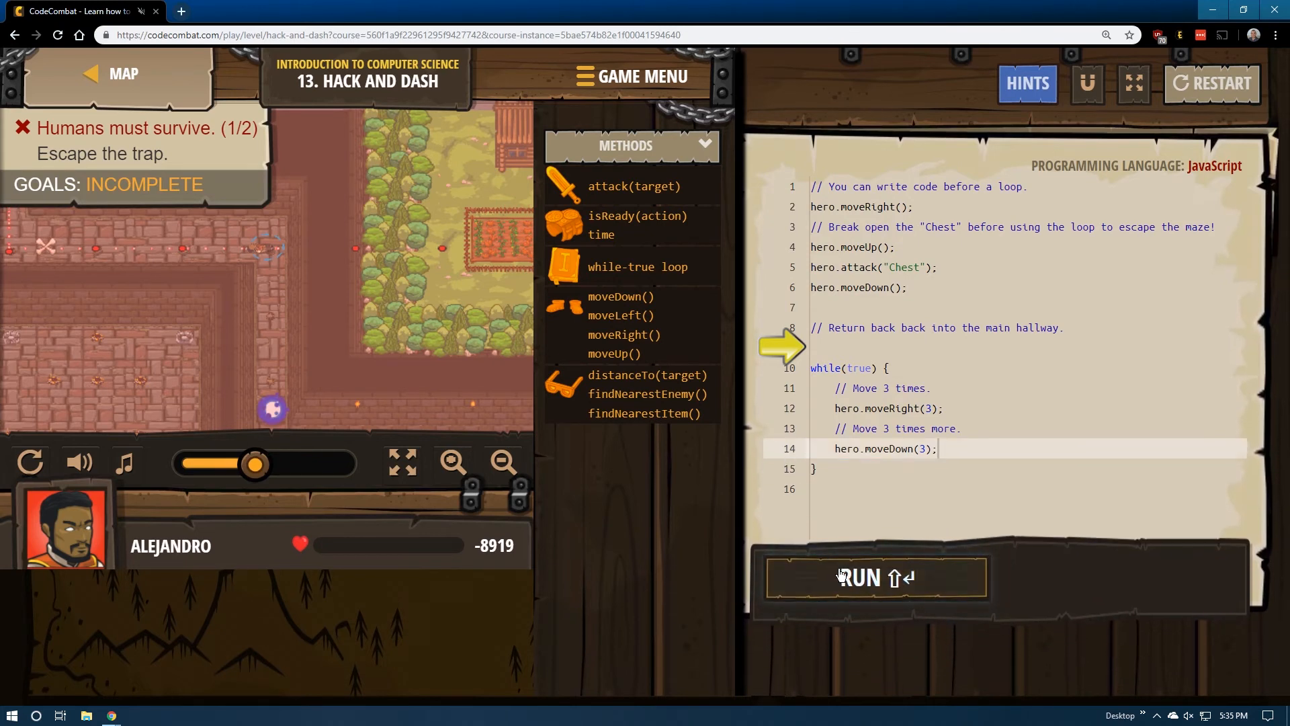
left_click(875, 576)
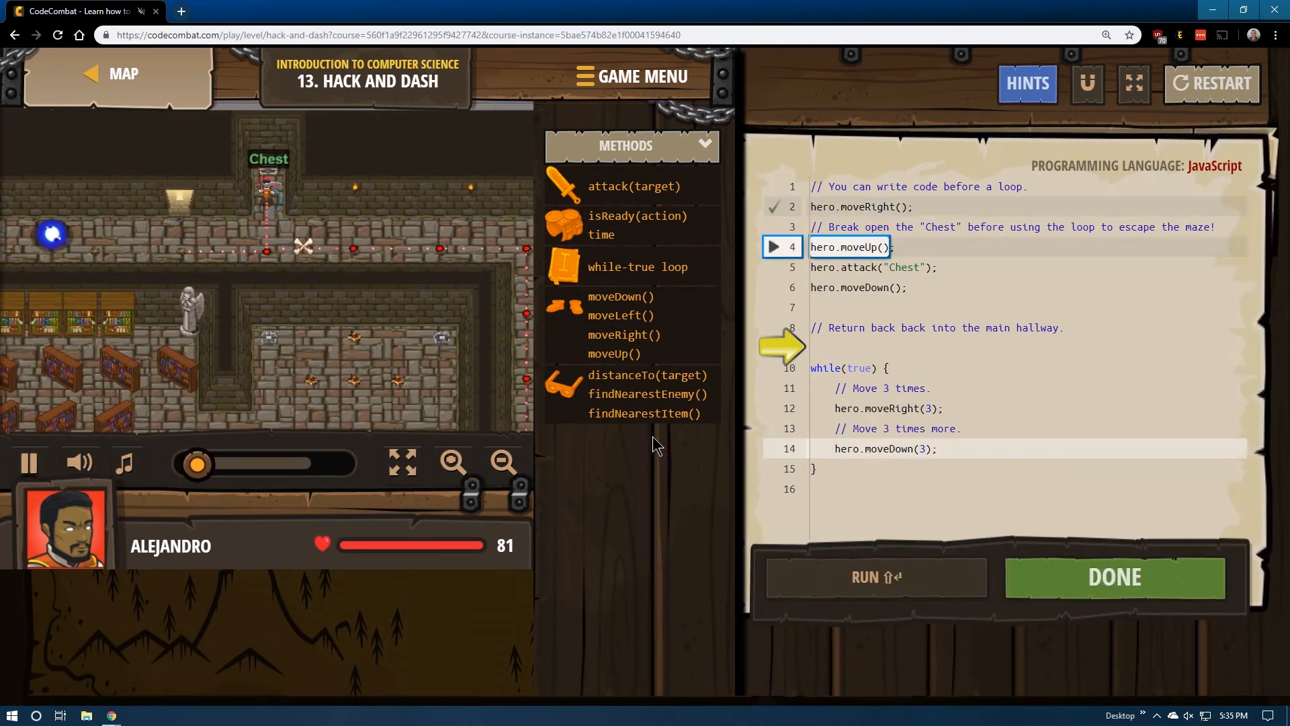
Step: Let the successful run finish and submit with DONE to reach Level Complete
left_click(876, 576)
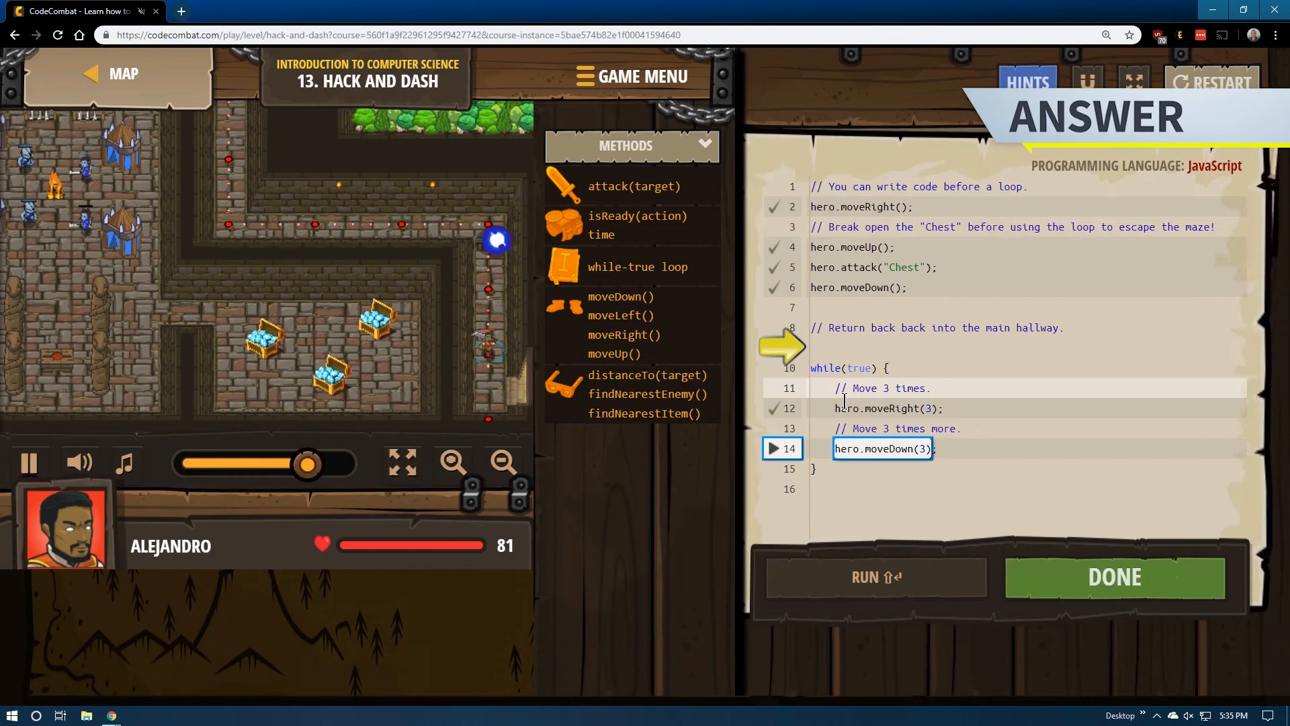
left_click(875, 576)
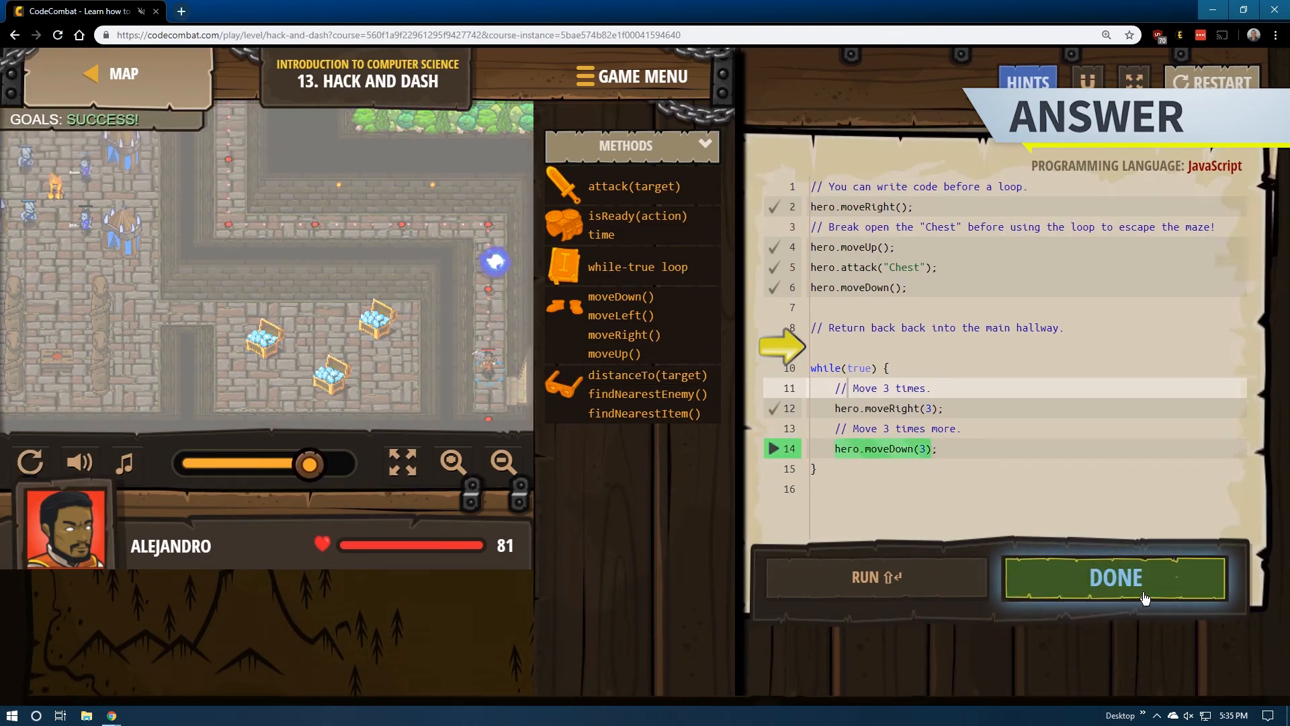
left_click(1114, 576)
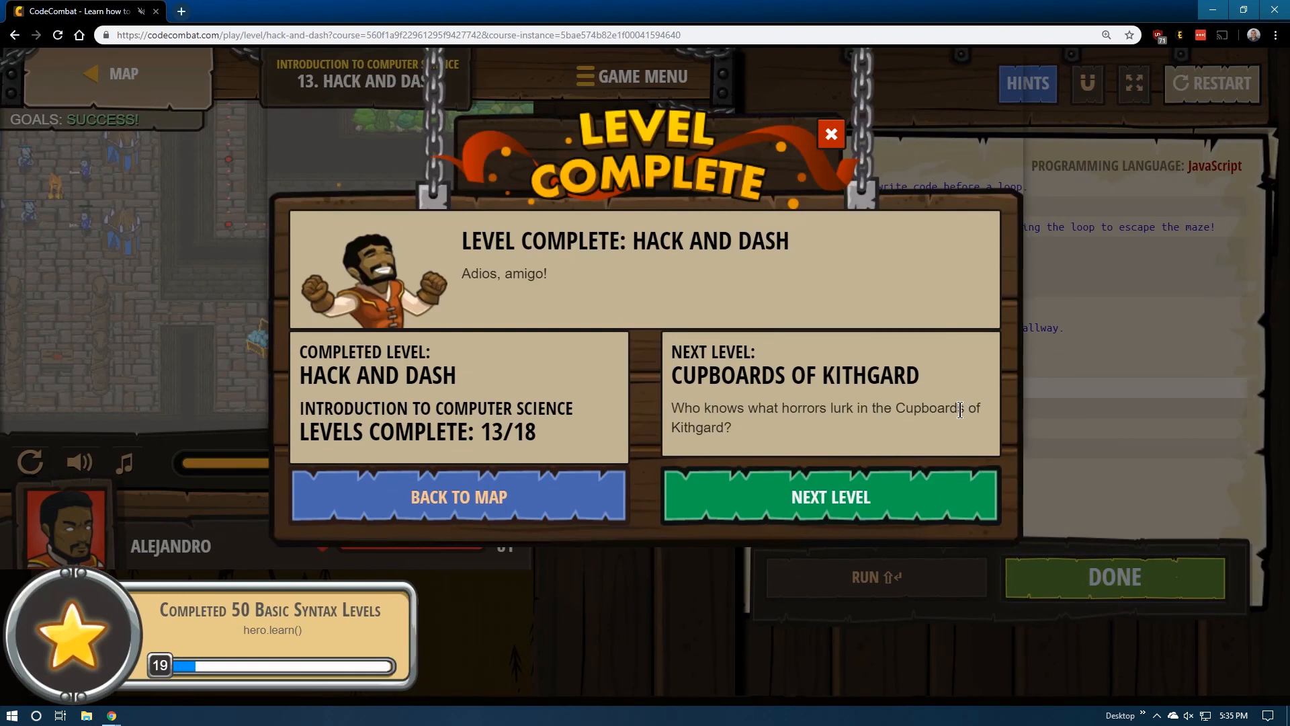